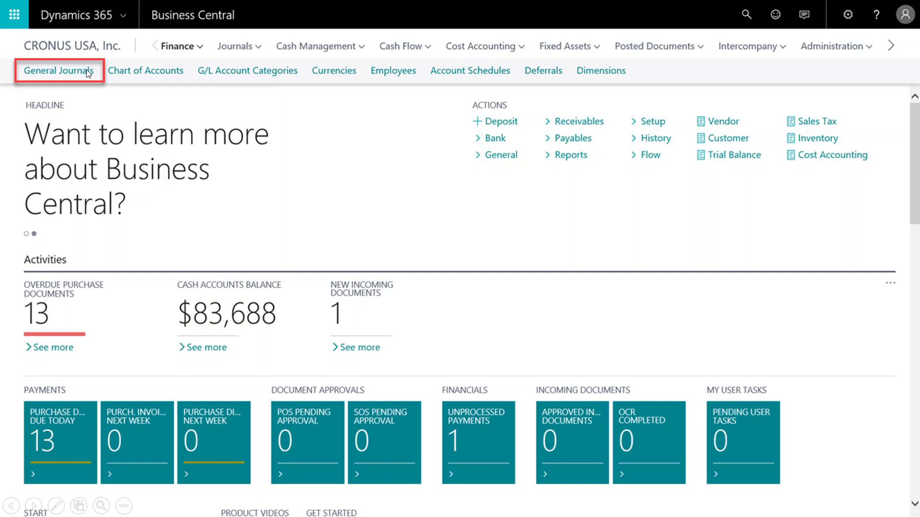
# Open the DEFAULT general journal batch and launch Edit in Excel for its lines.
pyautogui.click(58, 70)
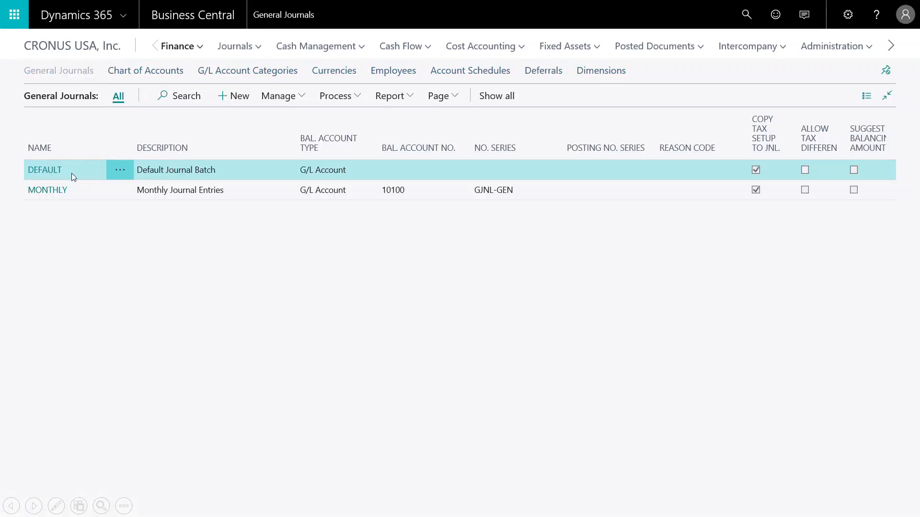
pyautogui.click(45, 169)
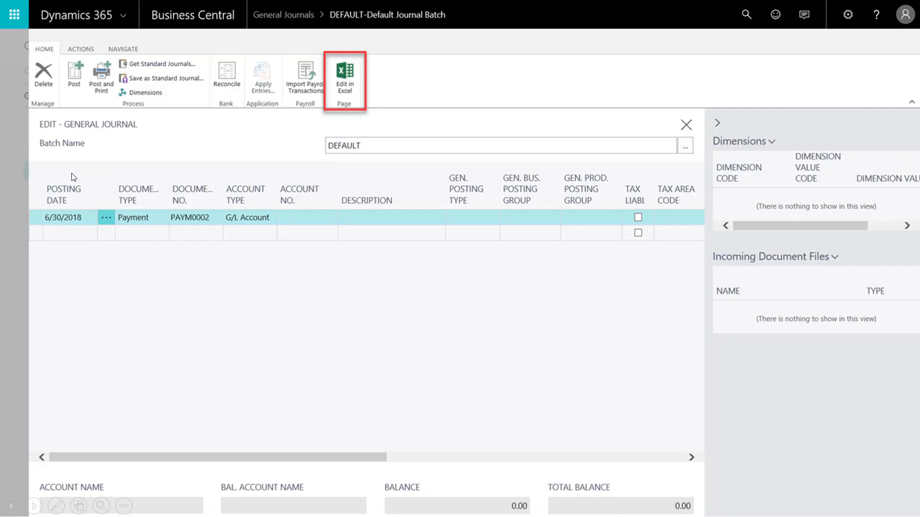
pyautogui.moveTo(320, 108)
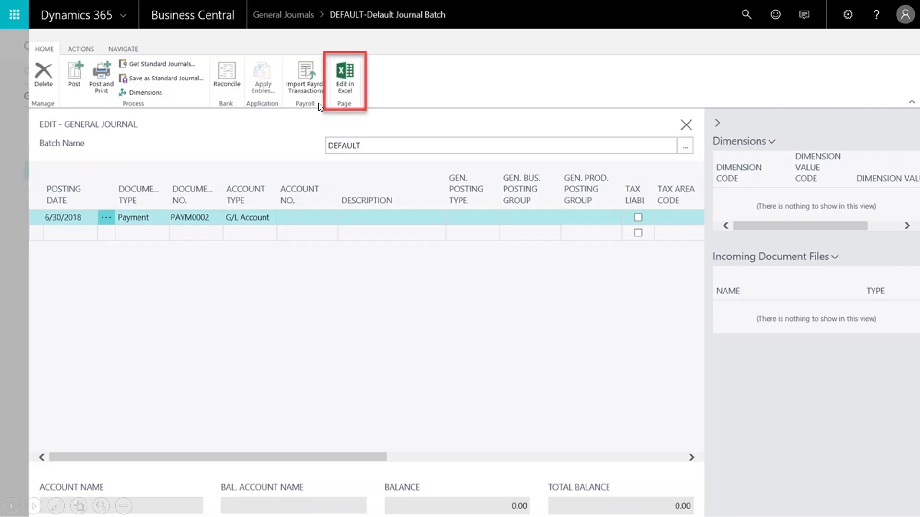
pyautogui.moveTo(343, 93)
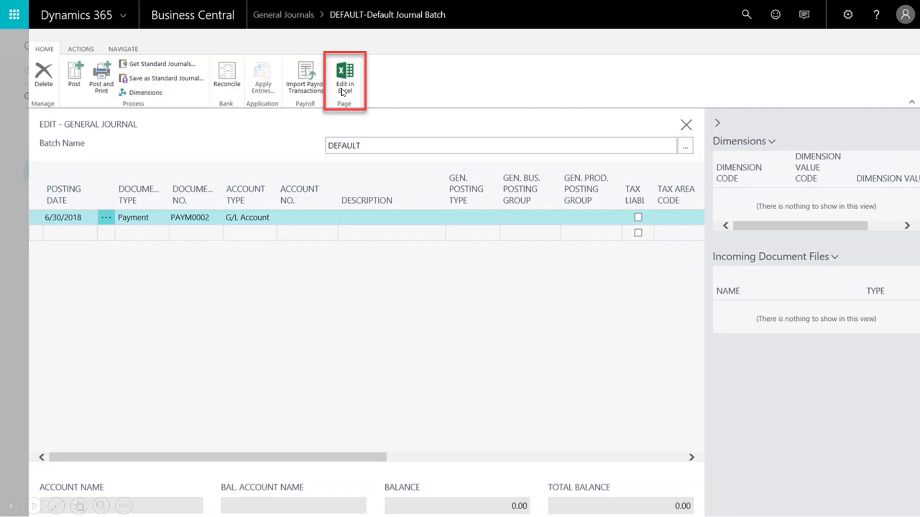
pyautogui.click(344, 77)
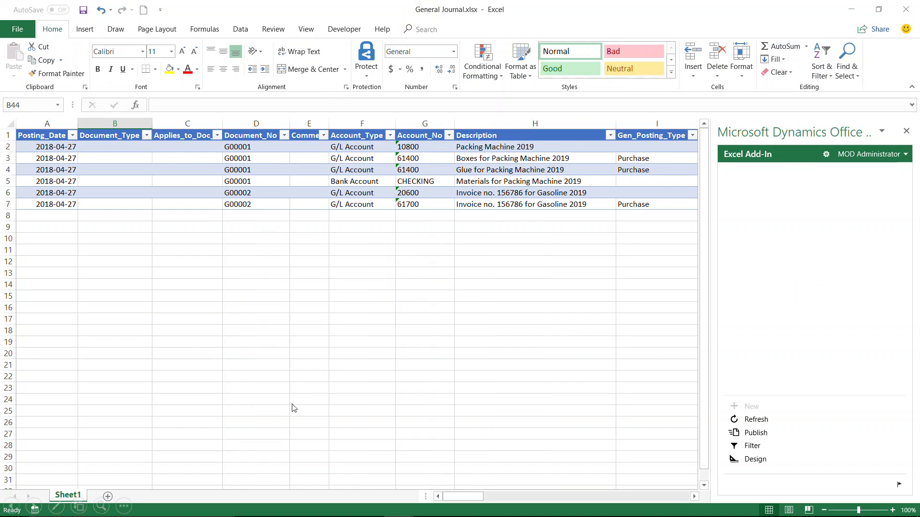
pyautogui.moveTo(608, 503)
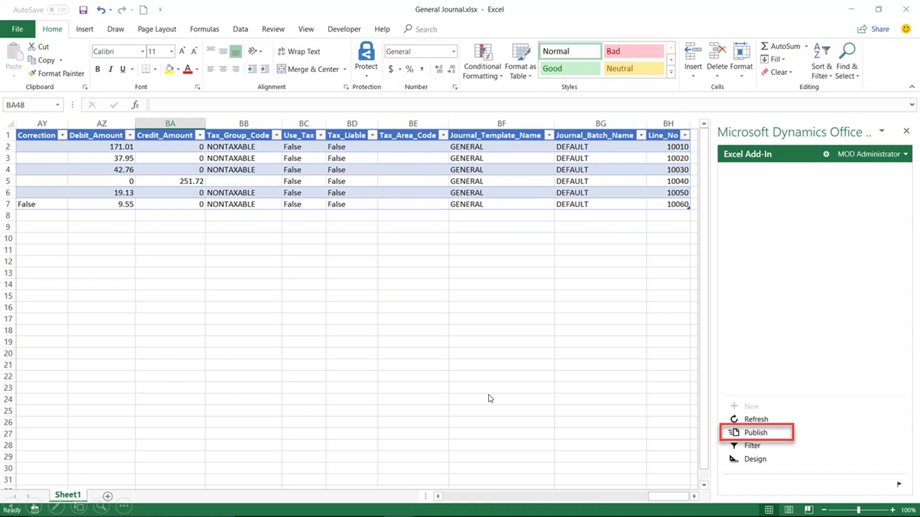
pyautogui.moveTo(738, 439)
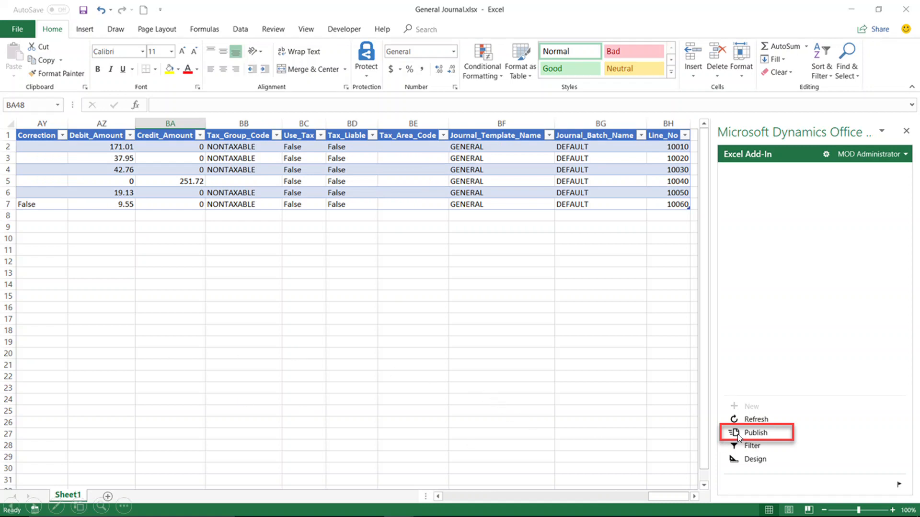
# Publish the six edited journal lines to Business Central, confirming six new rows and one deletion.
pyautogui.click(756, 432)
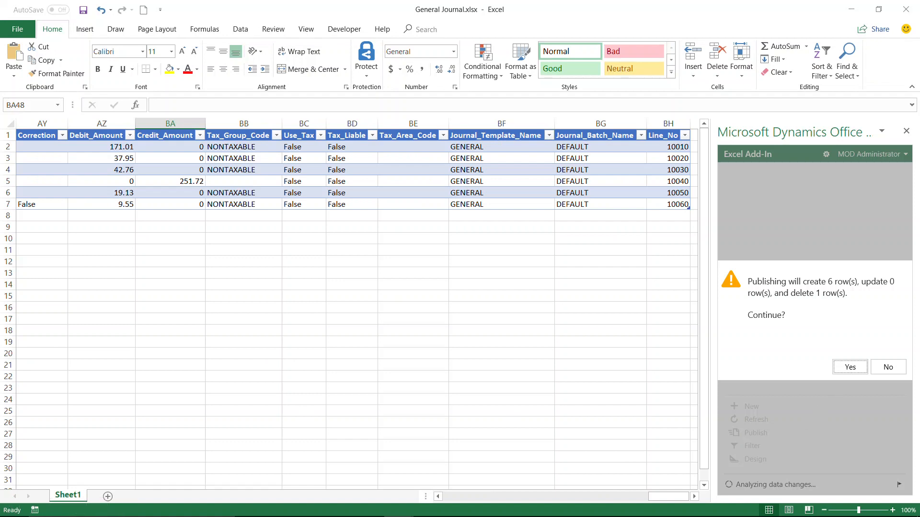
pyautogui.click(849, 367)
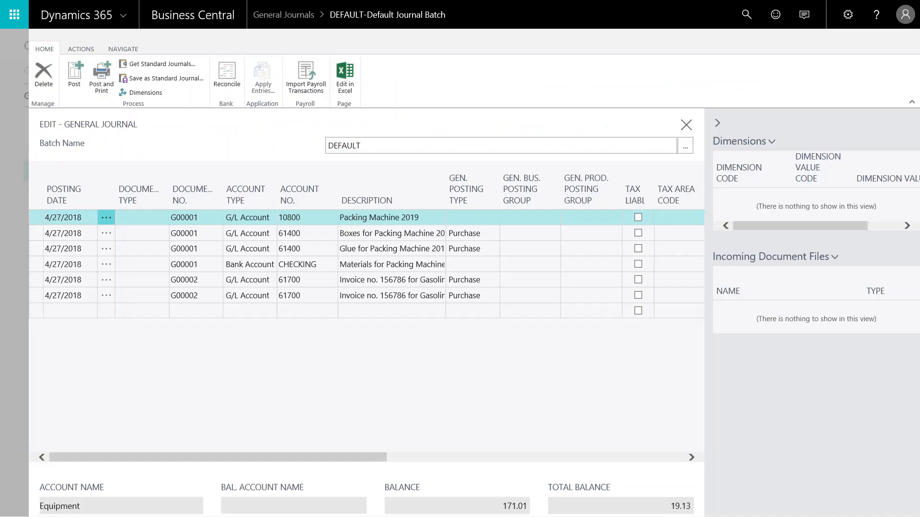